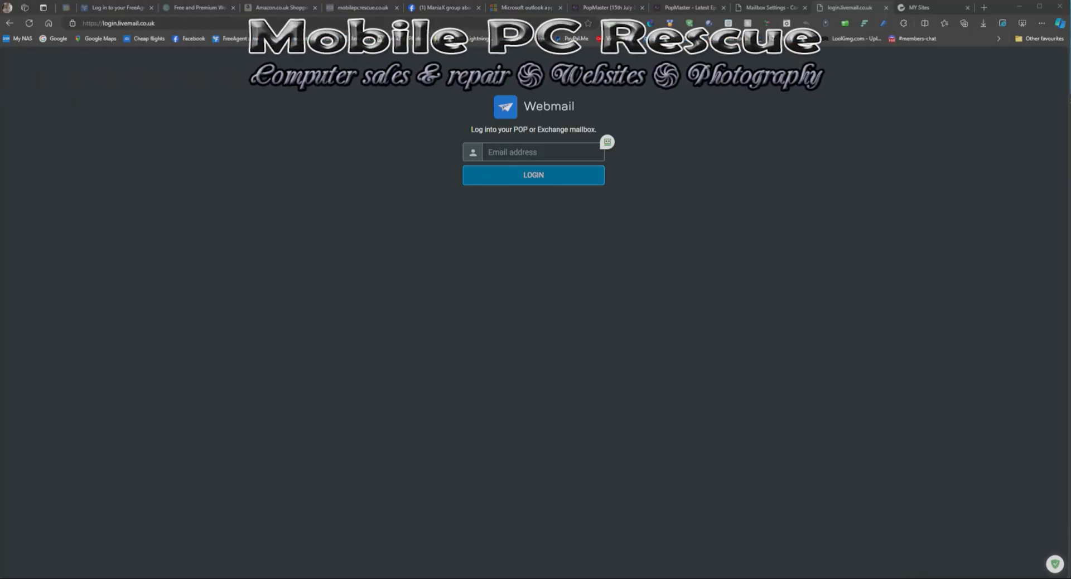
mouse_move(608, 293)
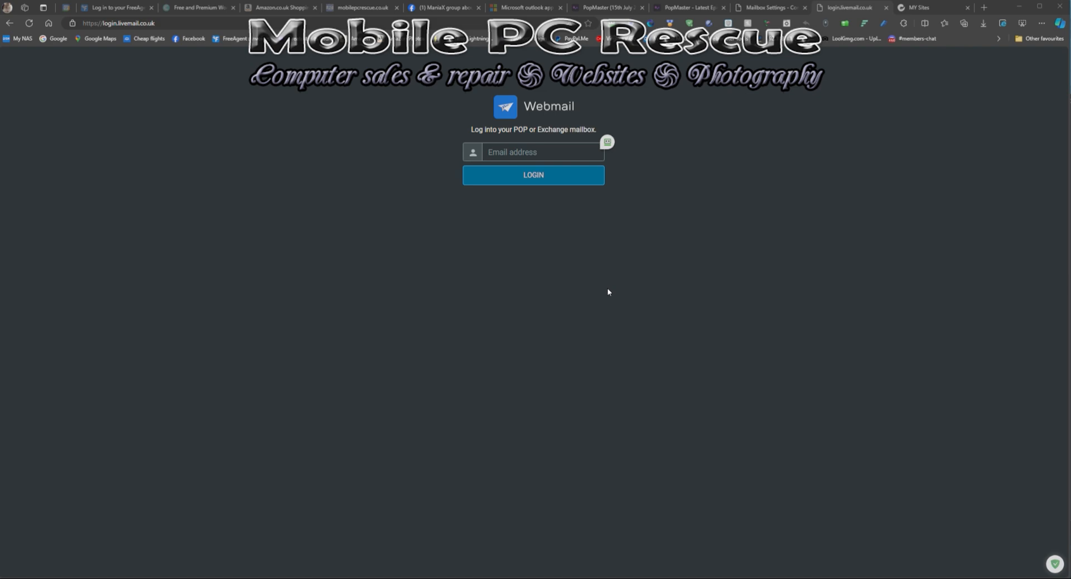
mouse_move(645, 222)
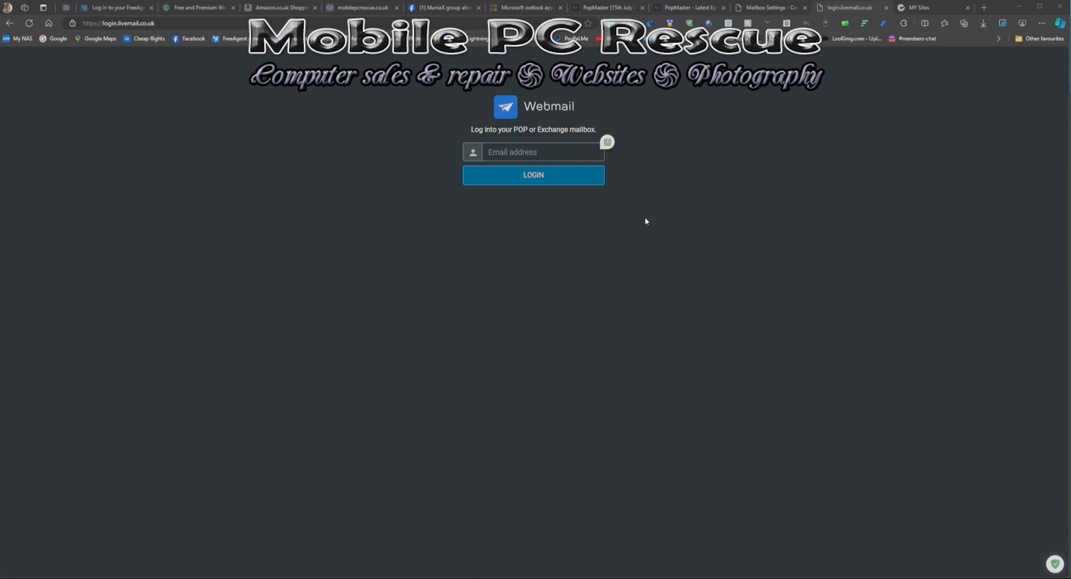
mouse_move(657, 193)
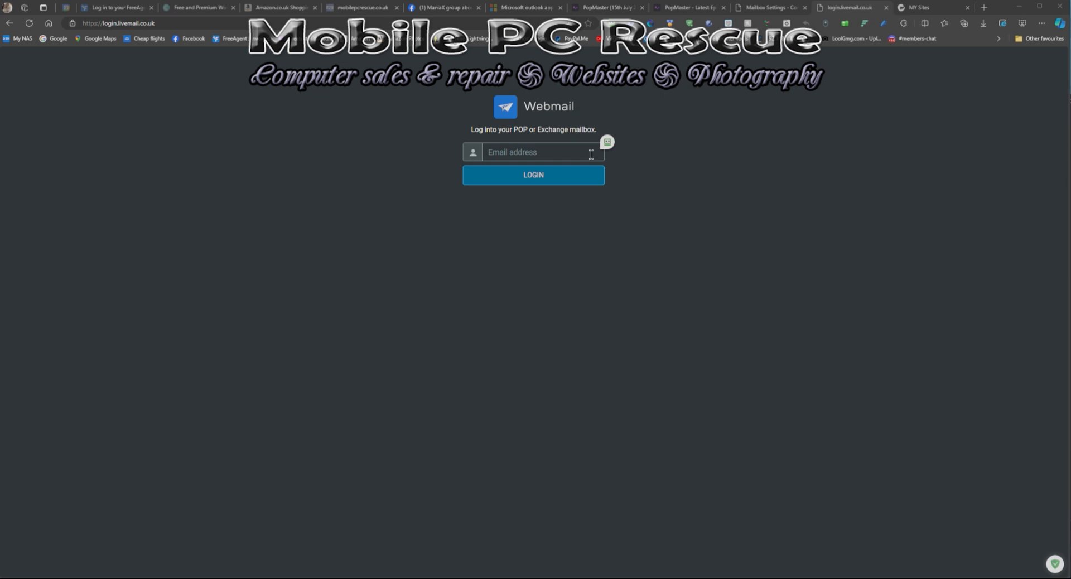
Enter the account email beginning 'julie' and continue to the password stage.
click(536, 152)
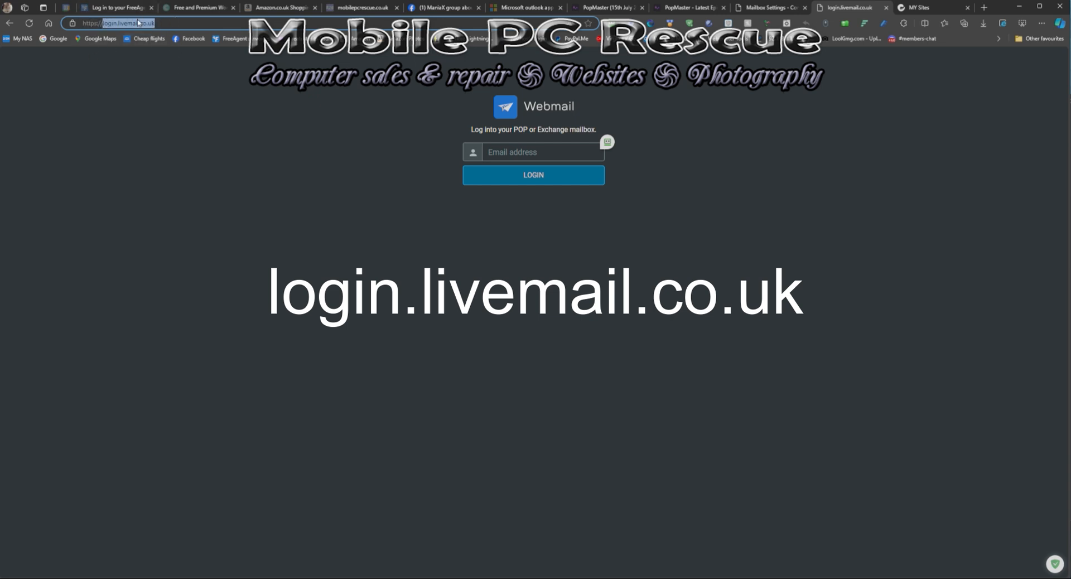
right_click(123, 22)
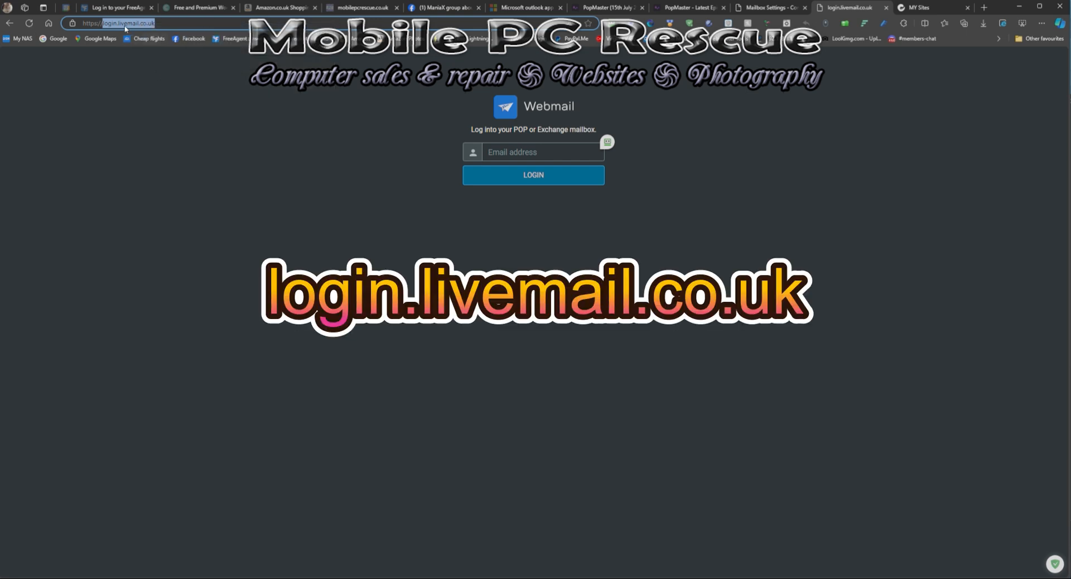
mouse_move(459, 189)
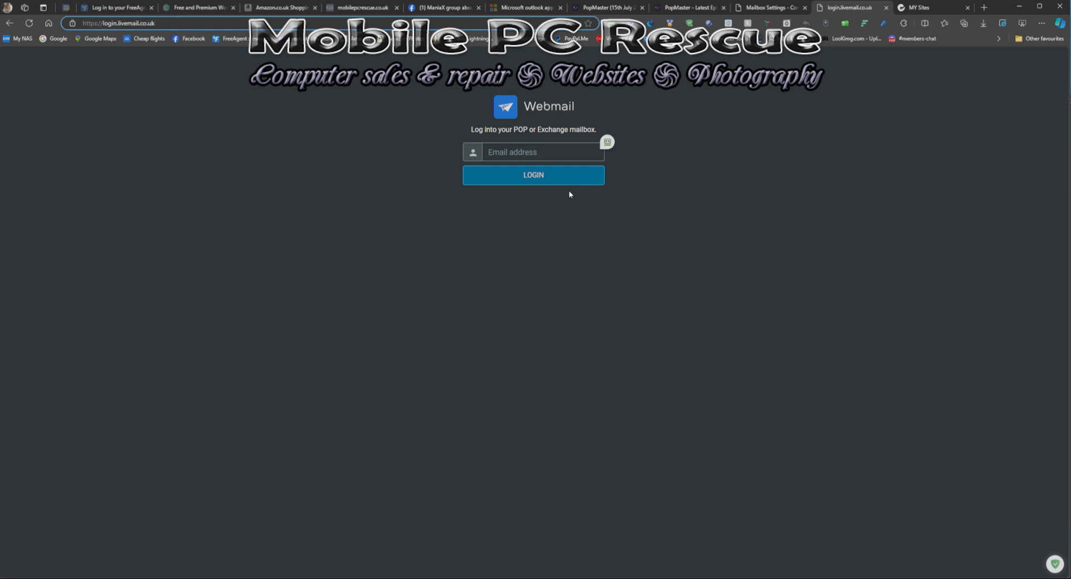
click(542, 152)
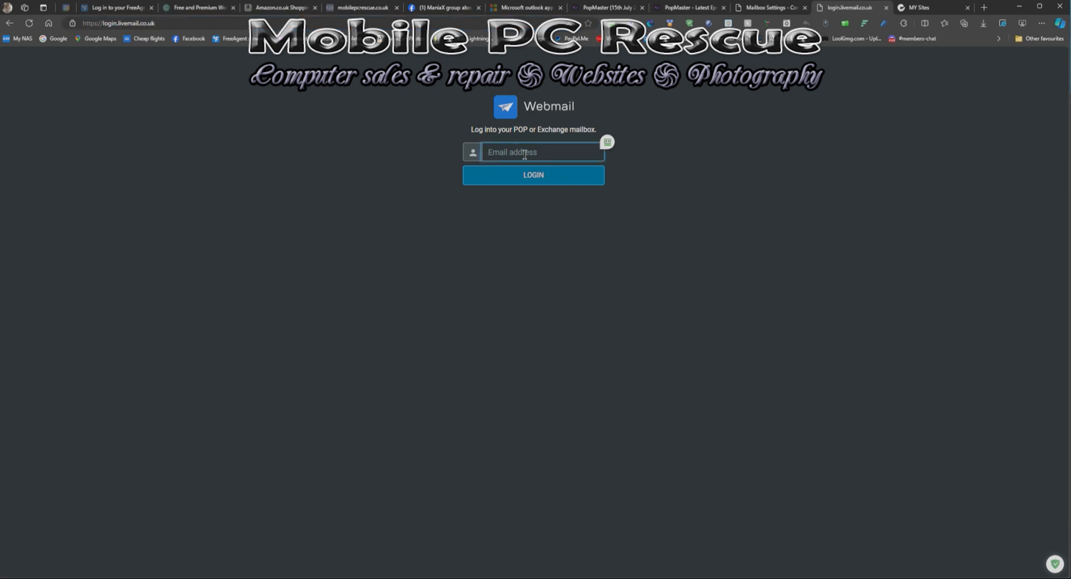
text(julie)
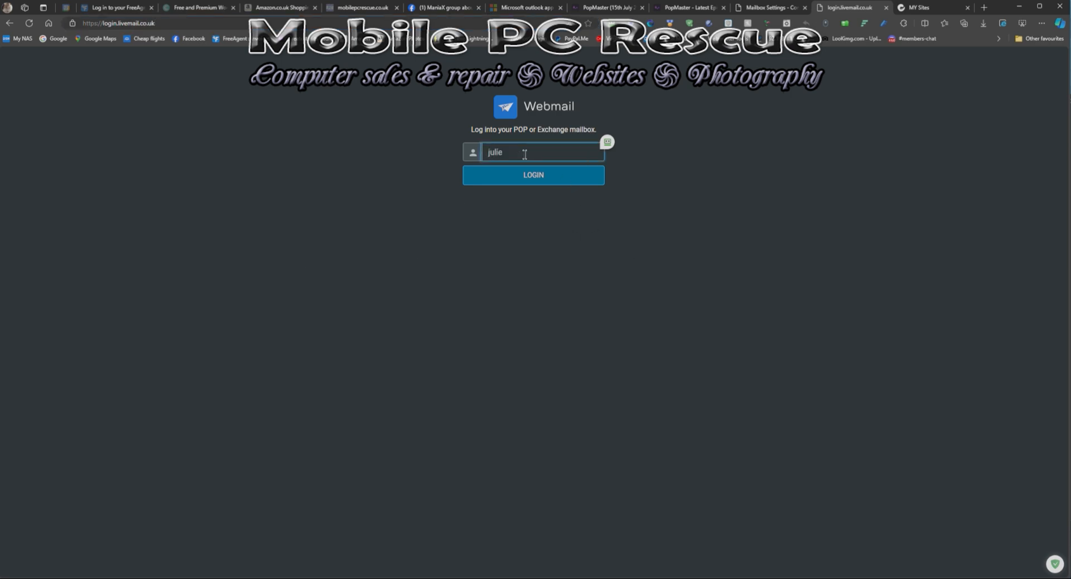
click(534, 175)
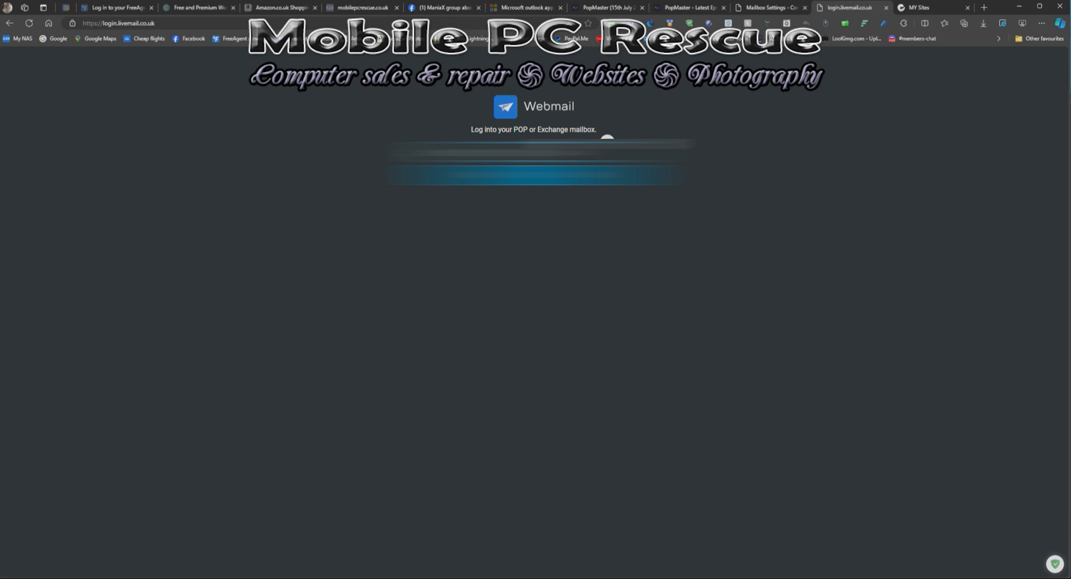
mouse_move(787, 193)
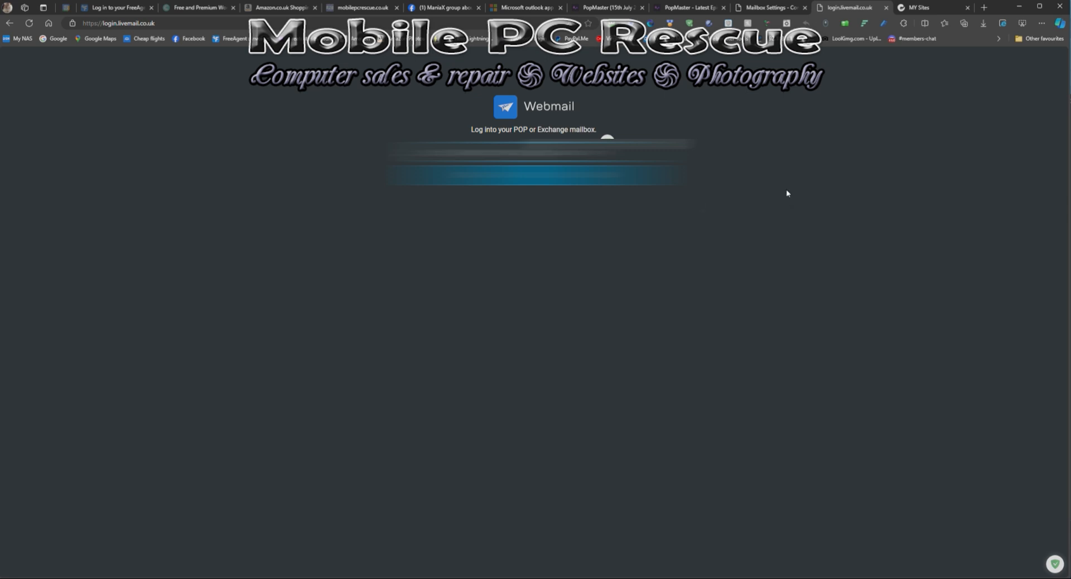
Sign in to the mailbox and bring up the Automatic replies settings from the gear menu.
click(29, 22)
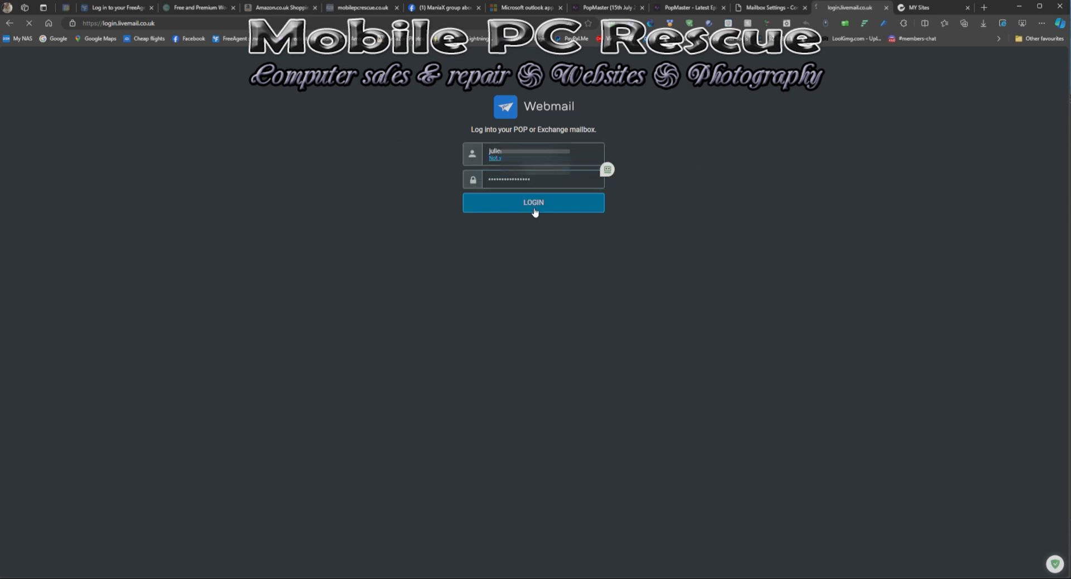
click(534, 202)
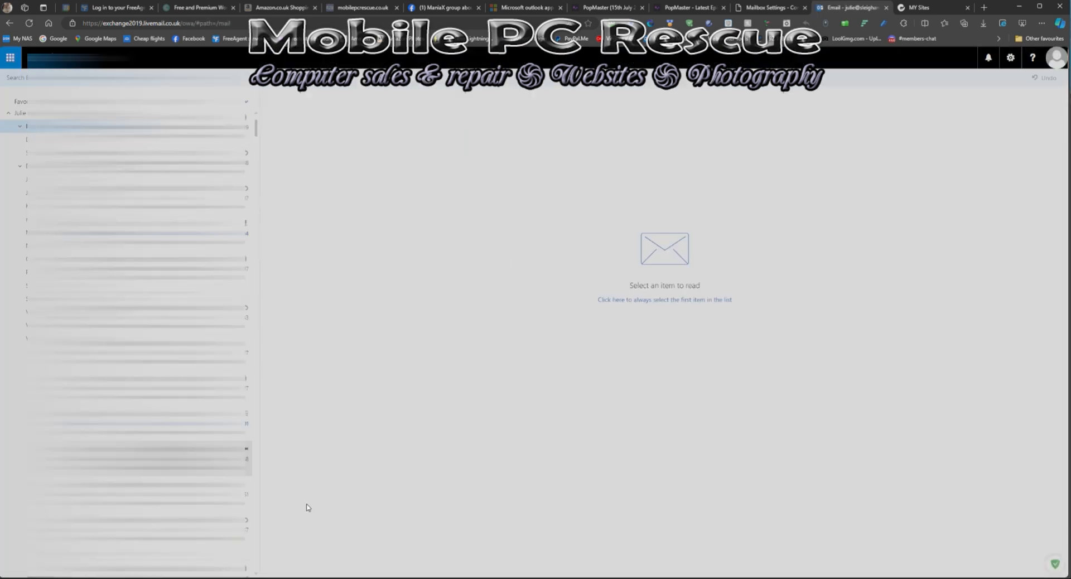
click(1012, 58)
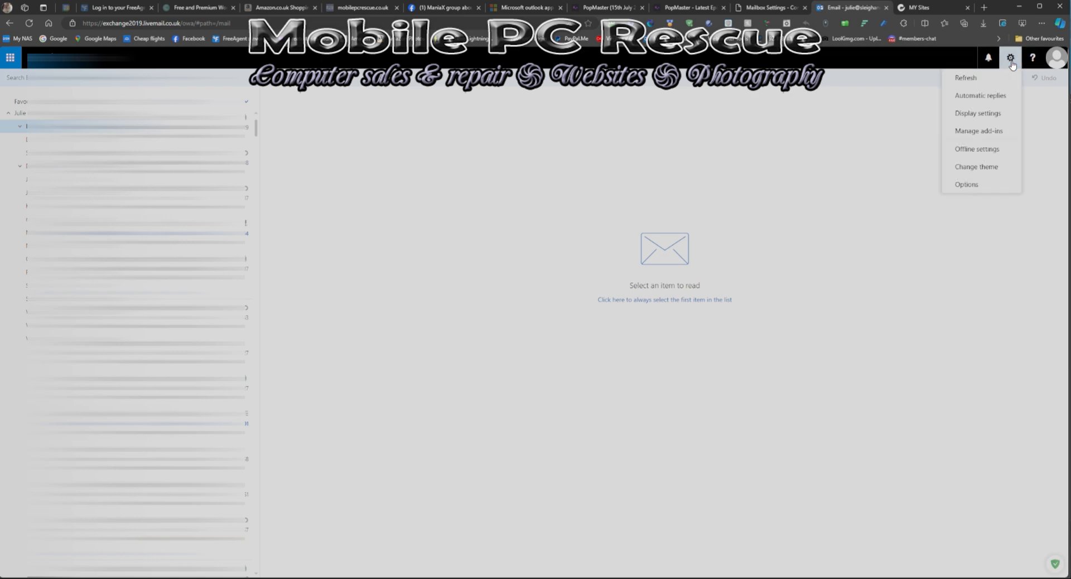
click(980, 95)
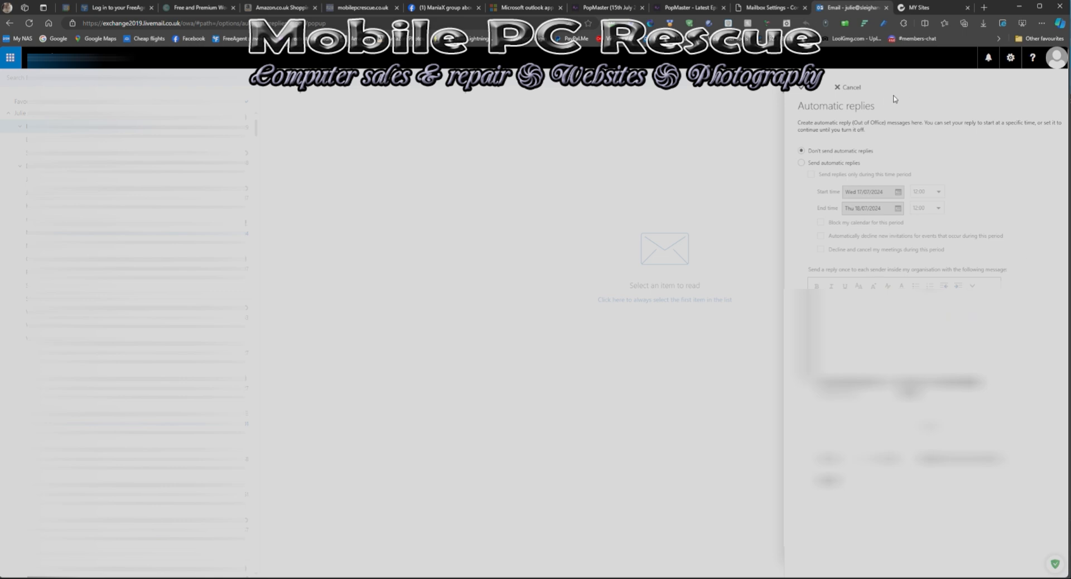
Enable automatic replies limited to the 17/07/2024 12:00 – 18/07/2024 12:00 period.
click(801, 162)
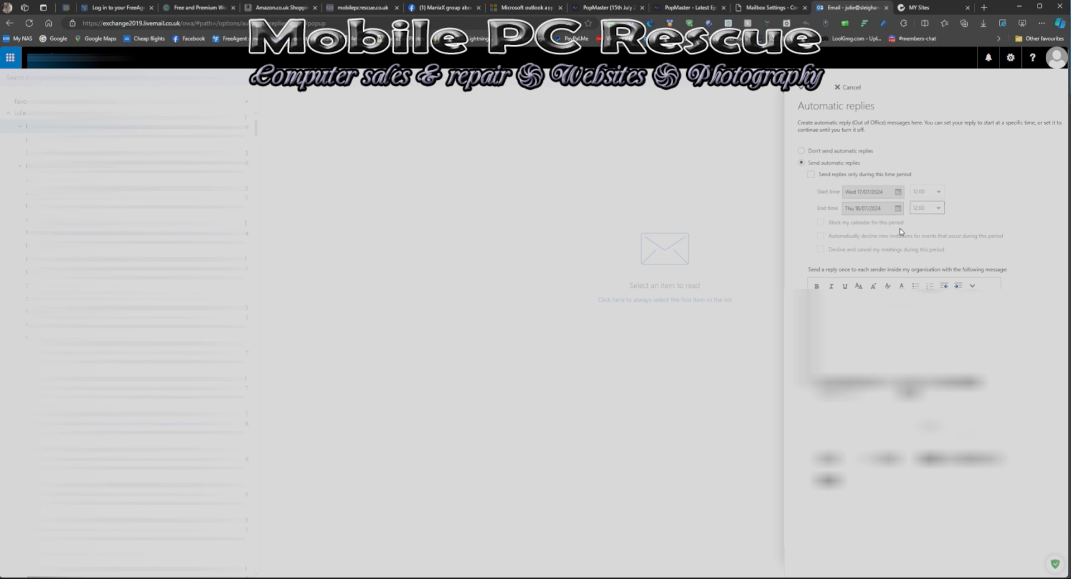
mouse_move(784, 94)
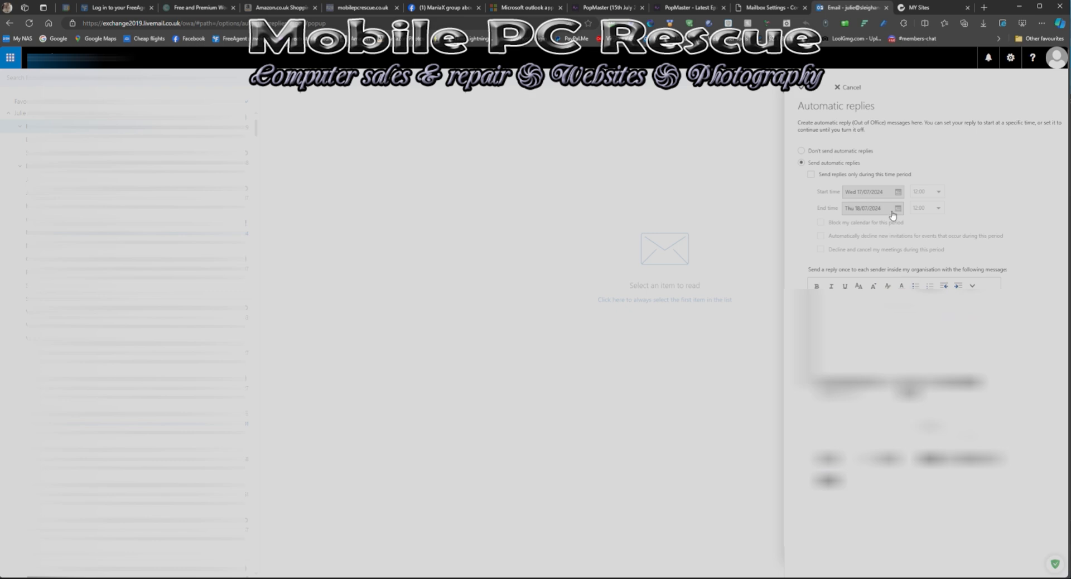
click(812, 175)
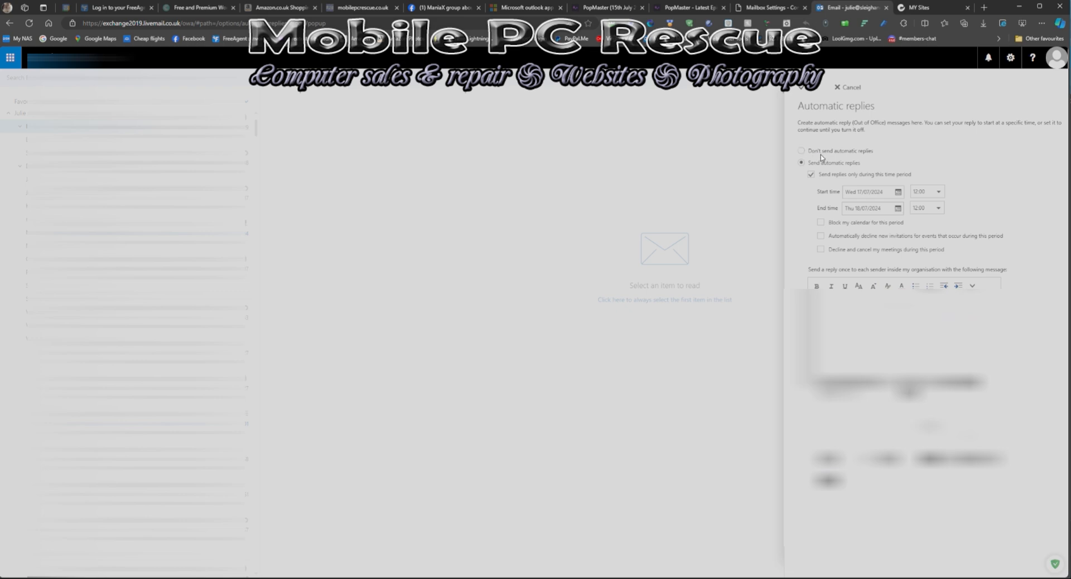
mouse_move(639, 576)
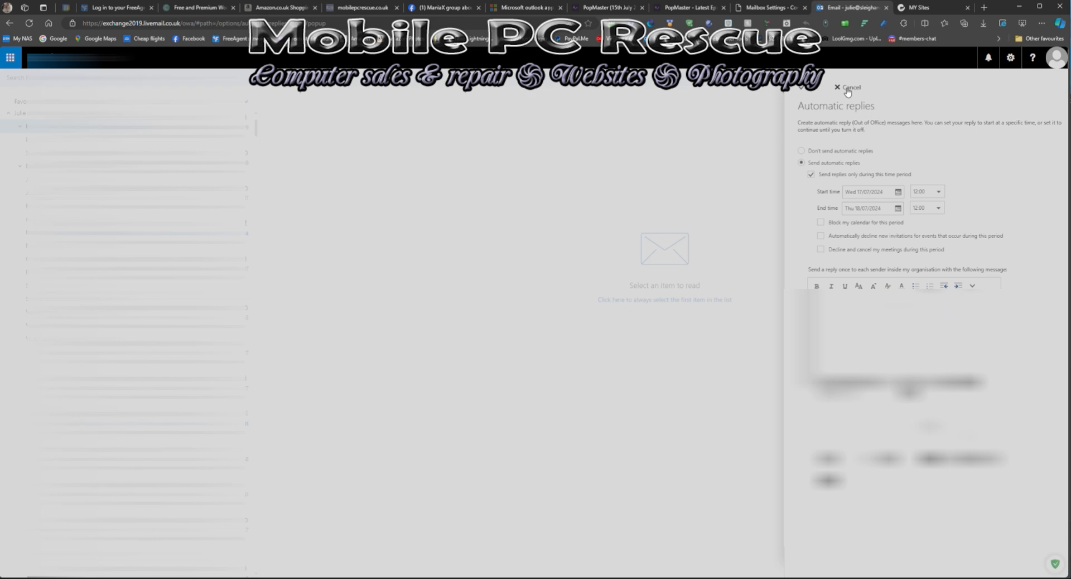
mouse_move(849, 89)
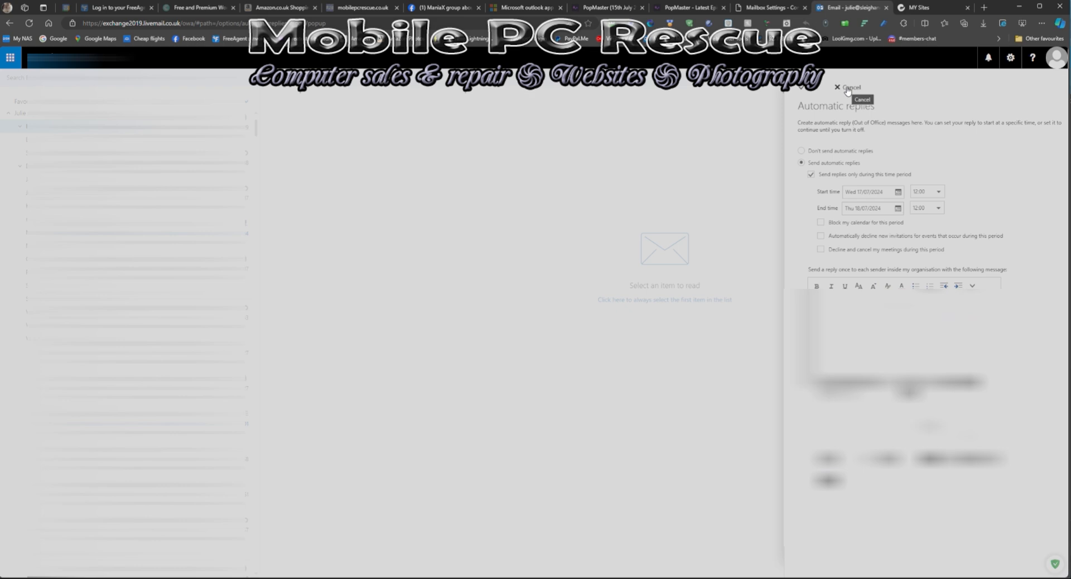